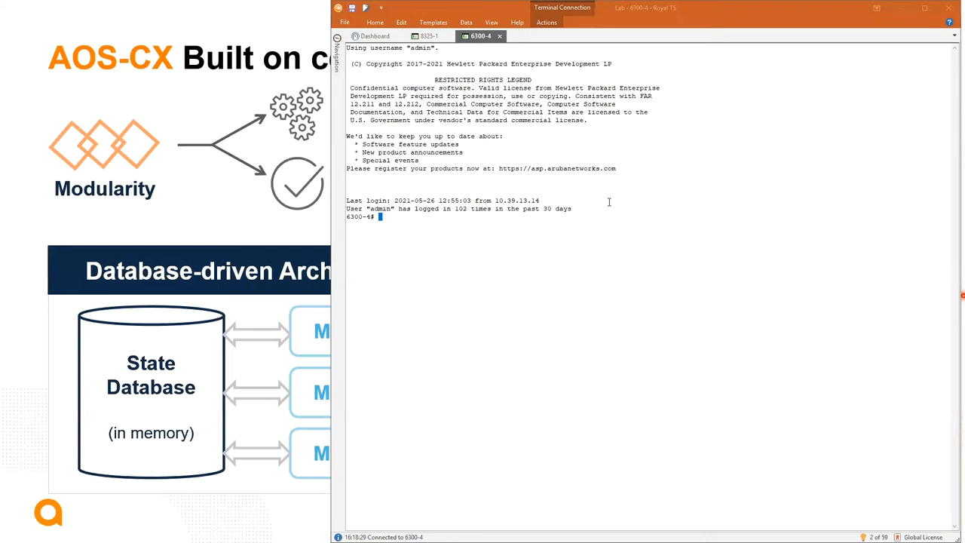
Run 'show system resource-utilization', page through process usage, then start the database basic diag dump
type("s")
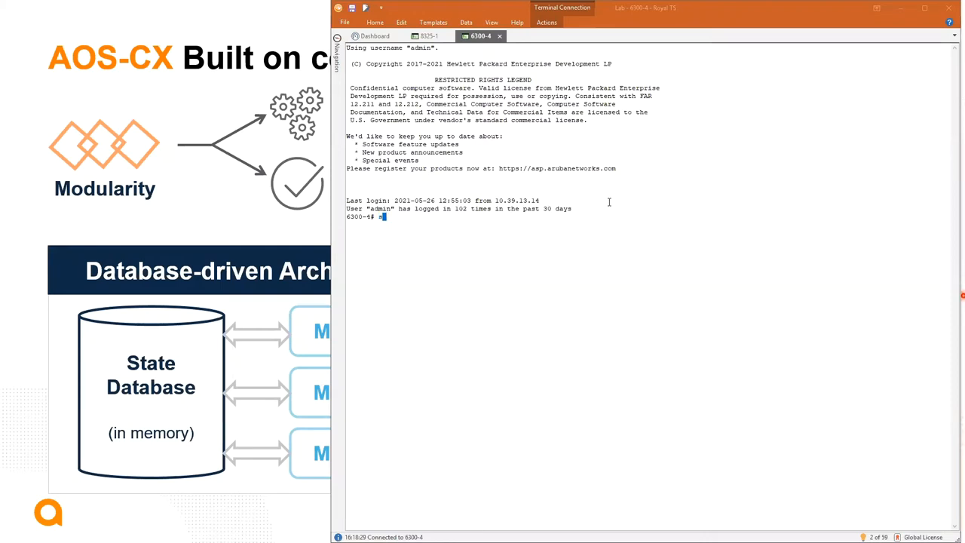
type("ho sys")
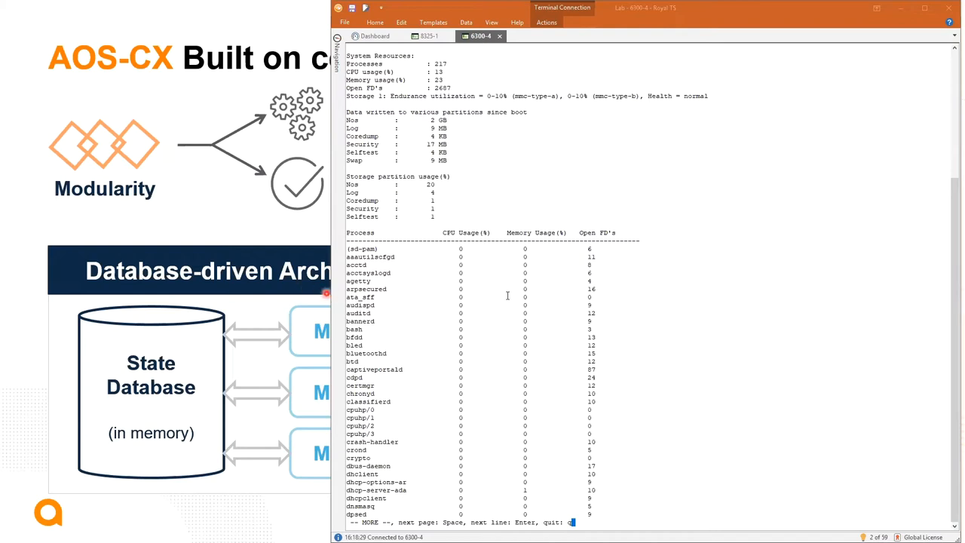
key("space")
type("diag-dump")
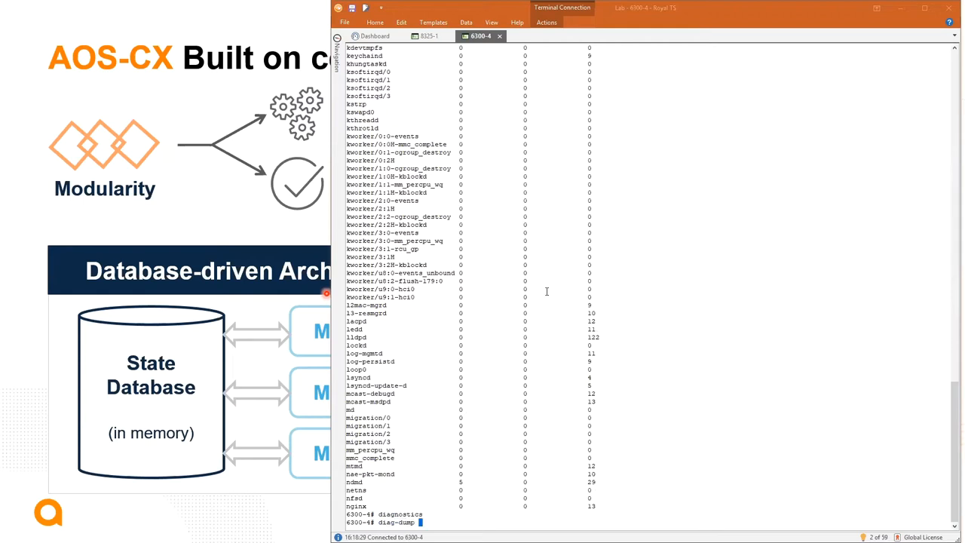
type("db bas")
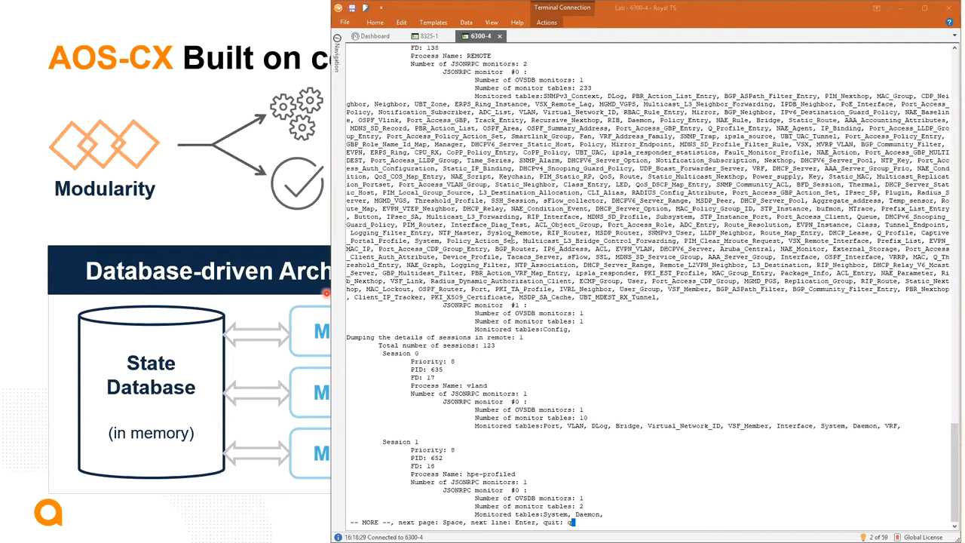
mouse_move(488, 383)
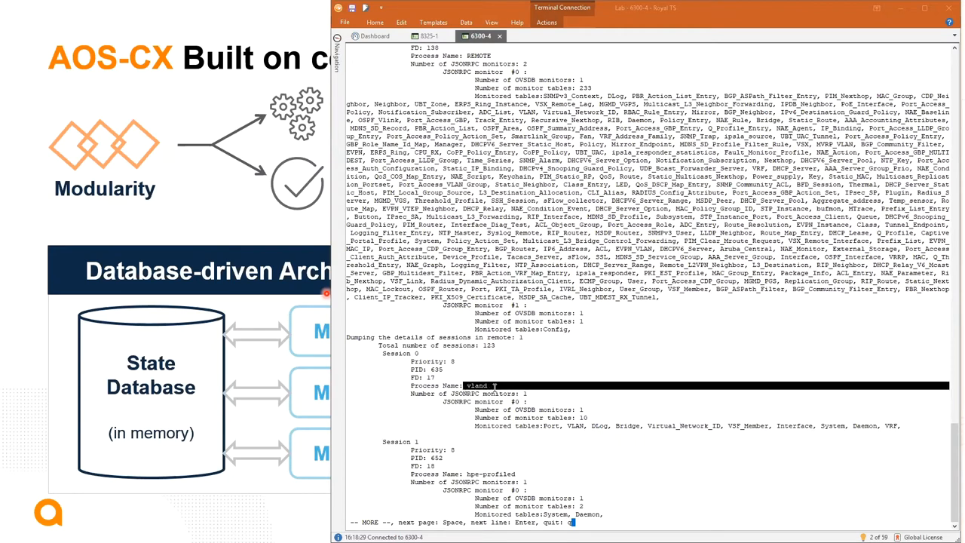
mouse_move(546, 448)
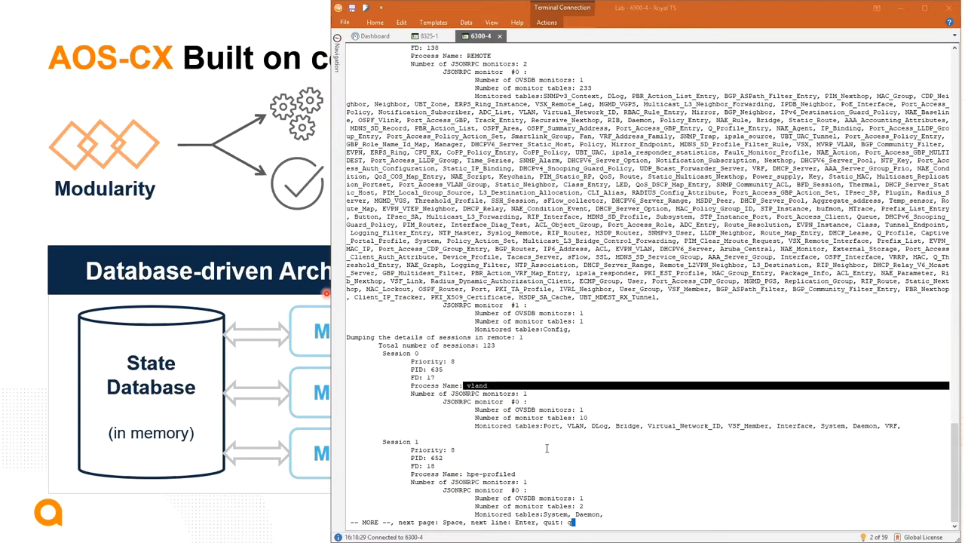
mouse_move(542, 434)
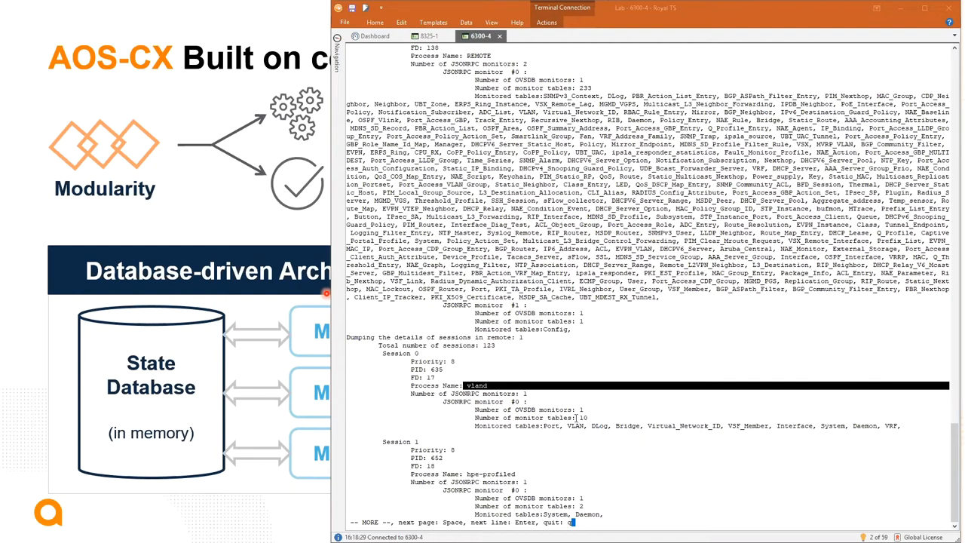
mouse_move(591, 389)
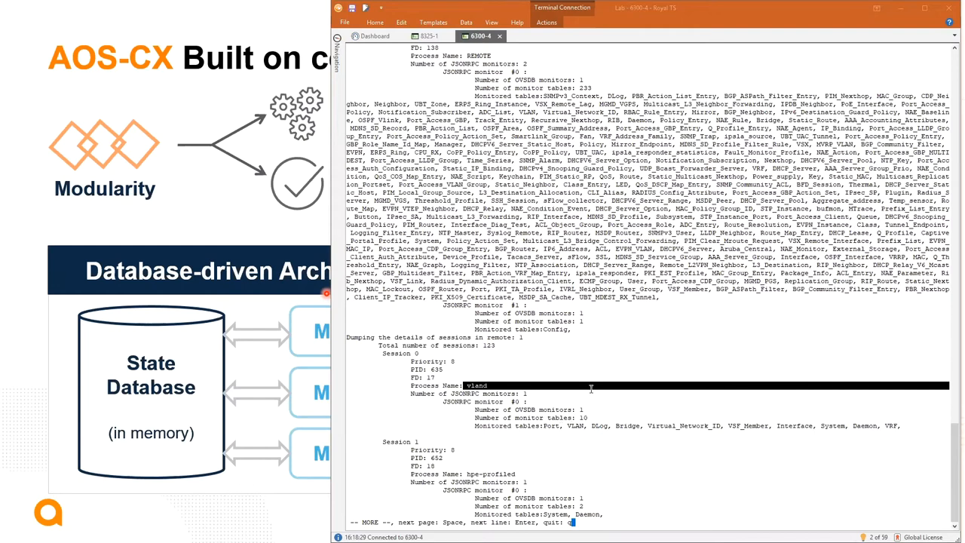
Page through the remaining database sessions of the diag-dump output
key("space")
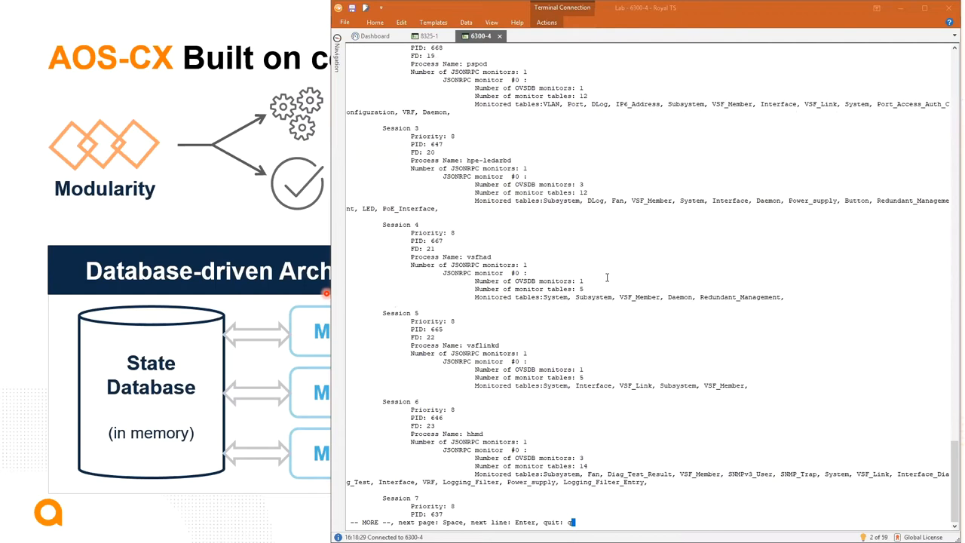
key("space")
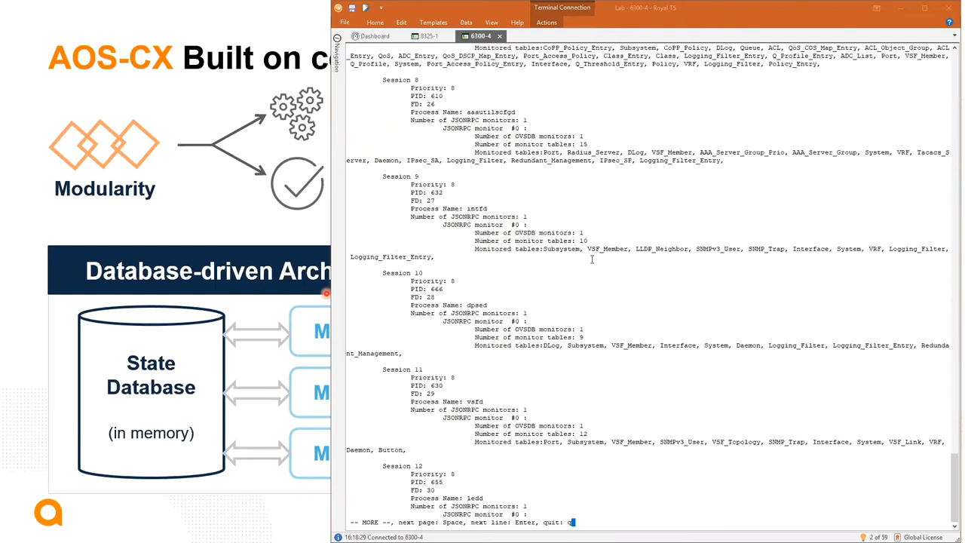
key("space")
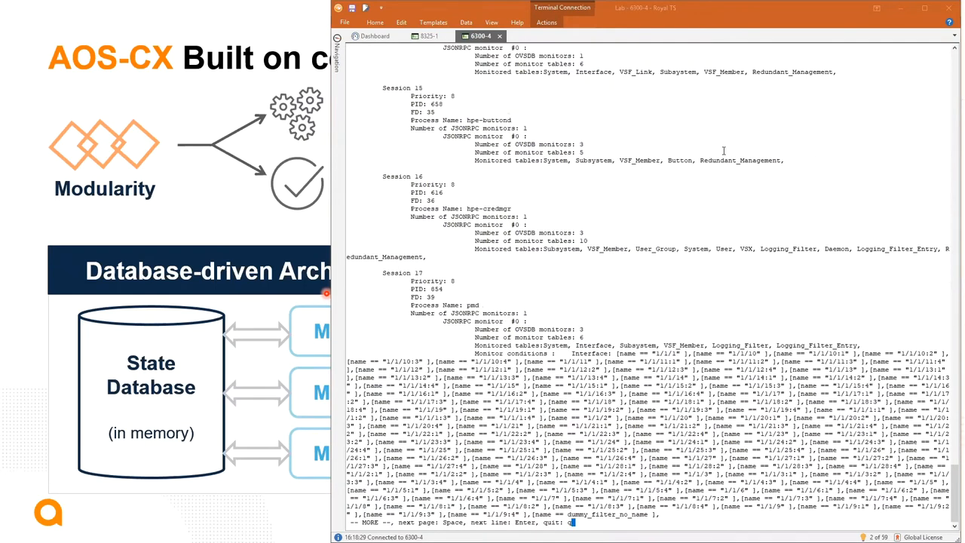
key("Space")
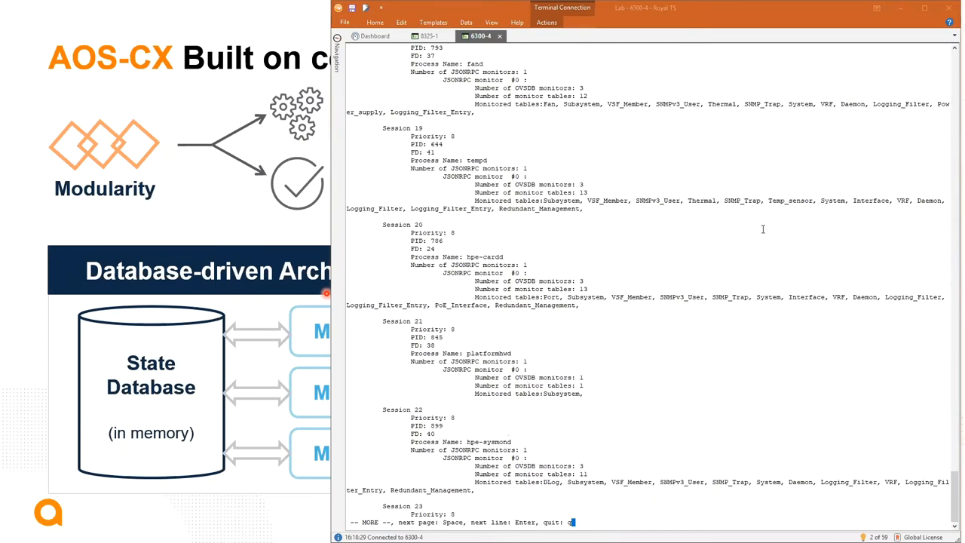
key("space")
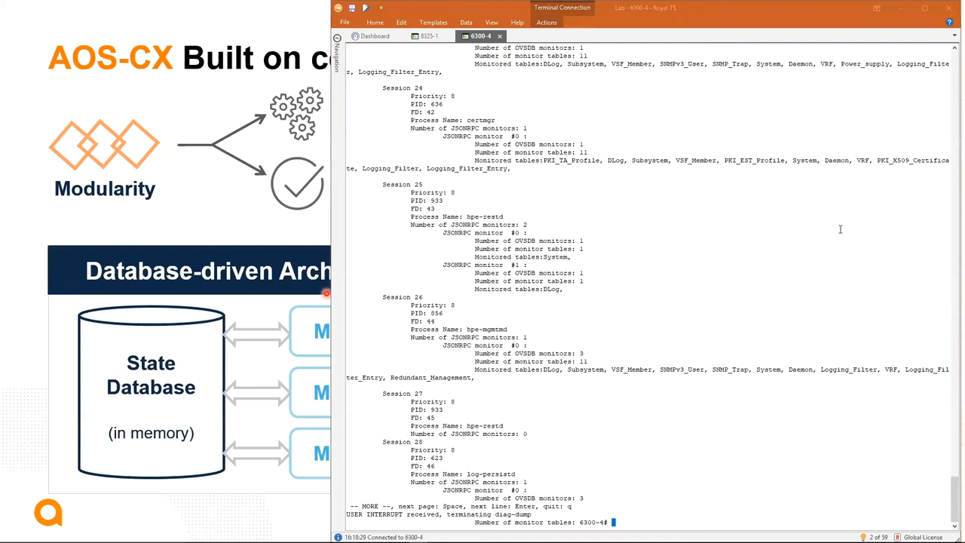
mouse_move(802, 217)
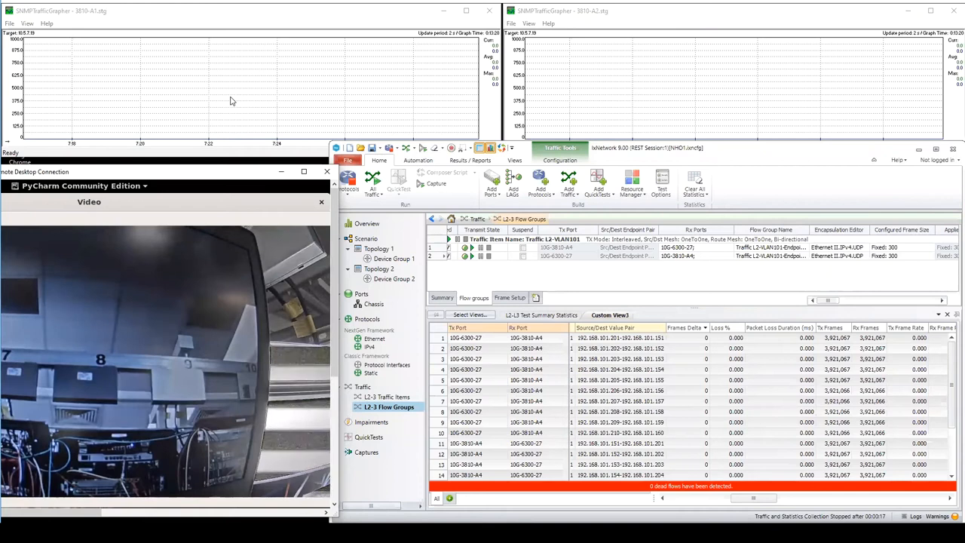
mouse_move(196, 118)
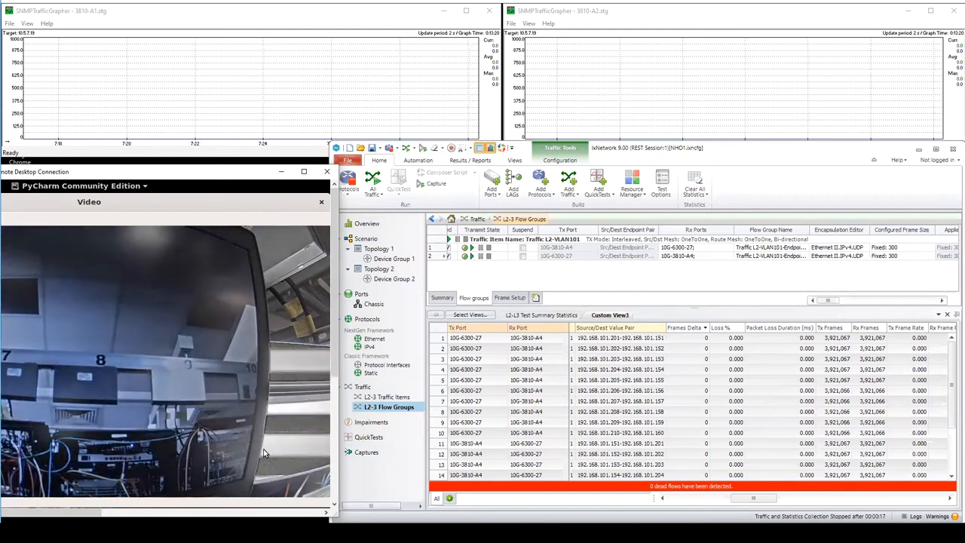
mouse_move(274, 404)
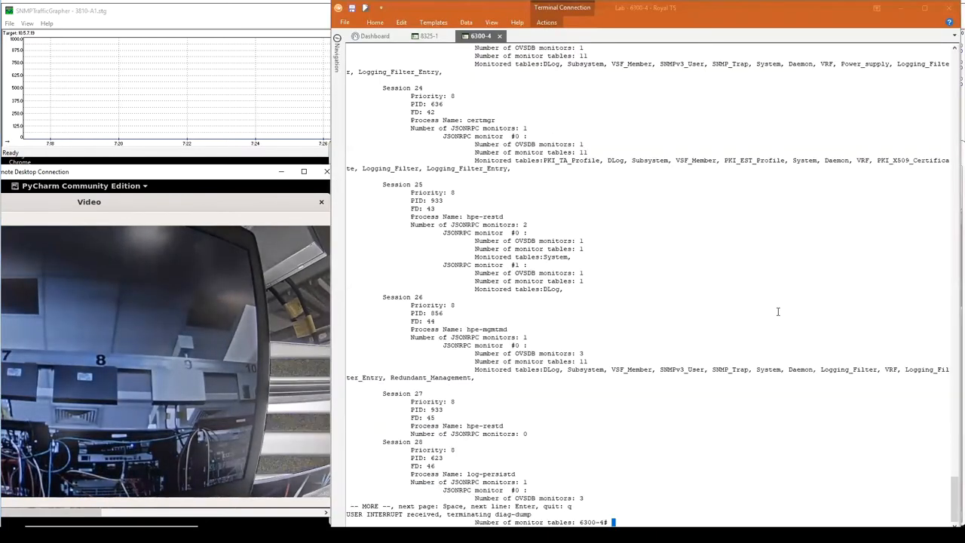
Enter config for interface 2/1/5 and apply 'no power-over-ethernet'
key("enter")
type("int")
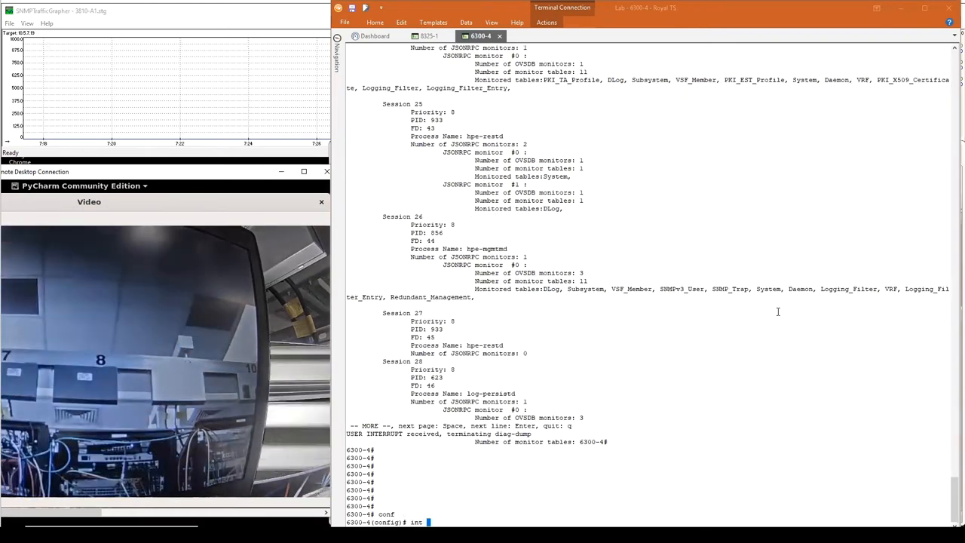
type("2/1/5")
type("no ")
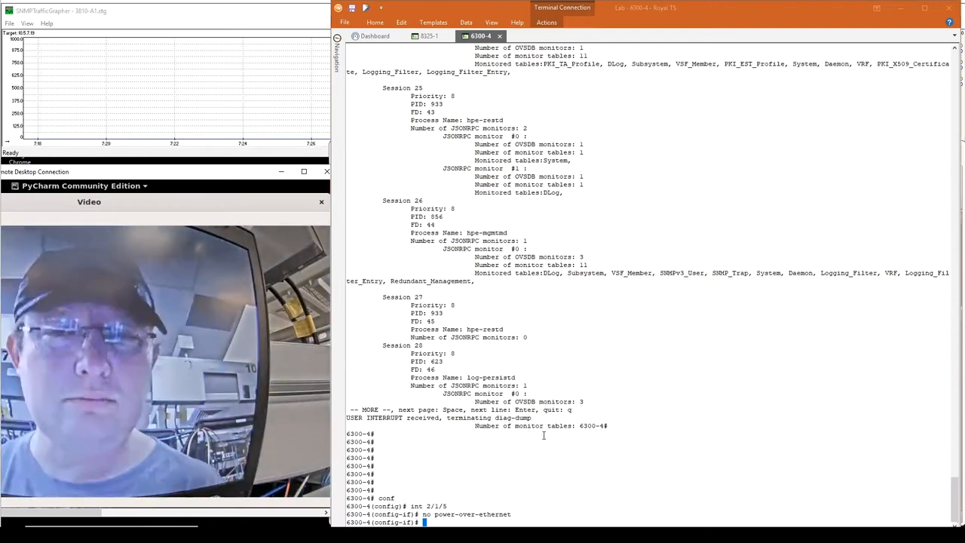
type("power-over-ethernet")
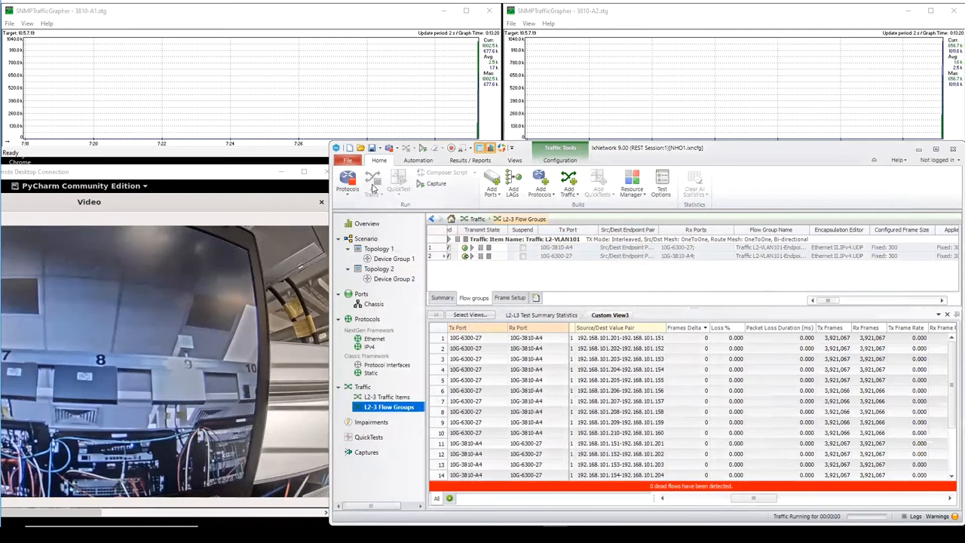
Select the L2-3 Flow Groups statistics view to watch frame deltas and loss percentages
left_click(372, 181)
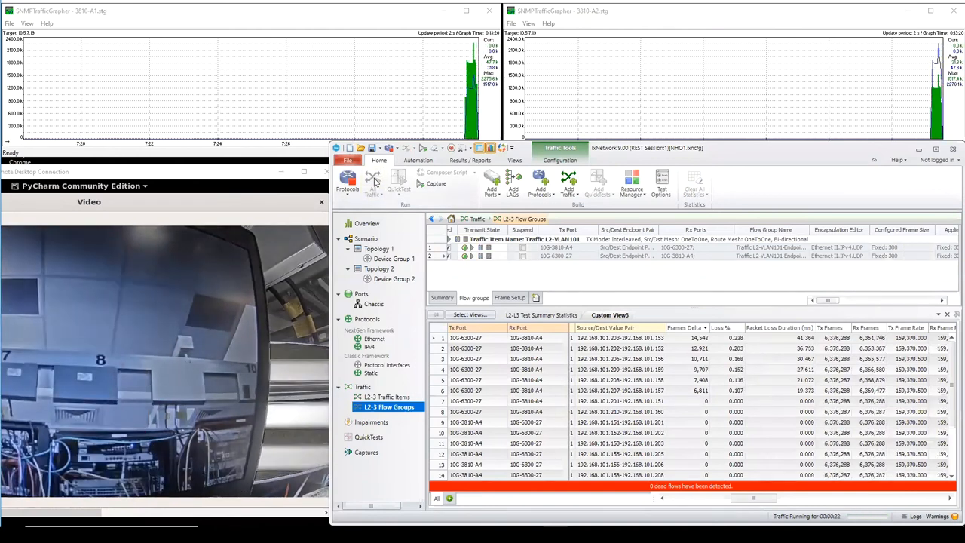
left_click(372, 184)
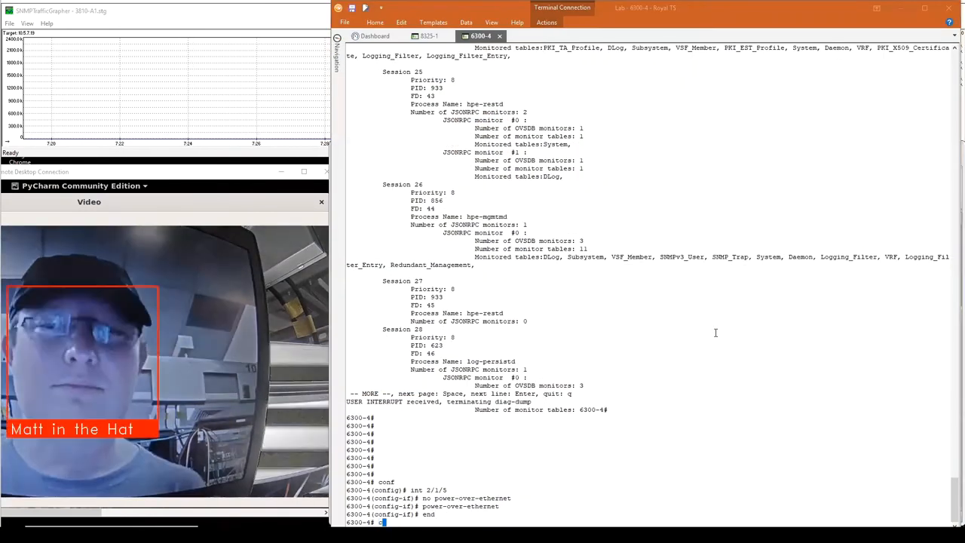
Run 'show ip route' to list the IPv4 routing table, then begin the OSPF neighbor query
type("route")
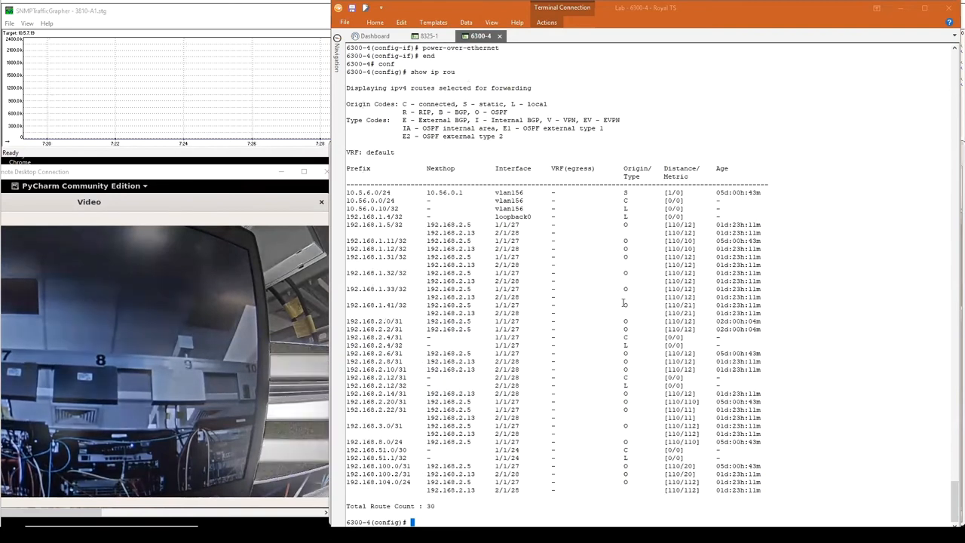
type("sho ip ospf nei detail")
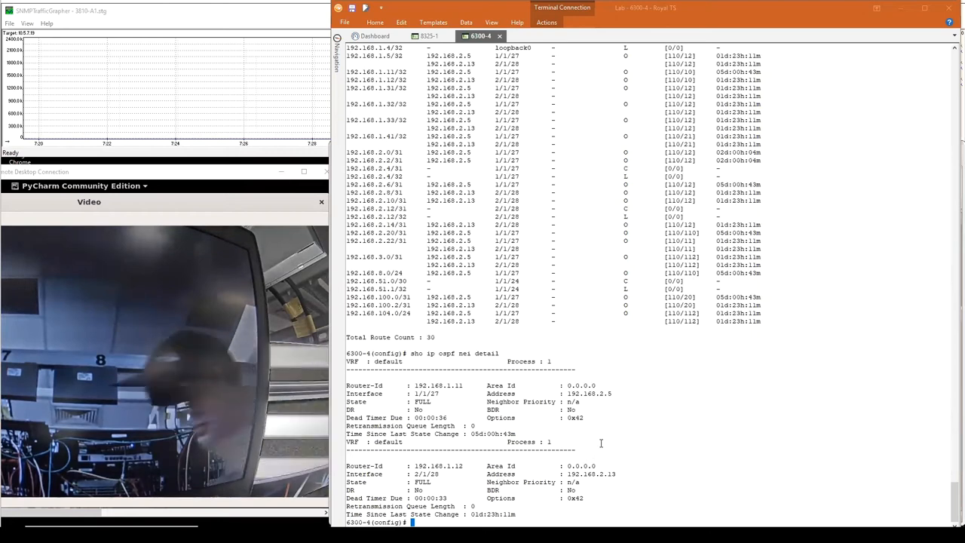
Under router ospf 1, apply 'passive-interface default', remove it, and end configuration
type("router ospf 1")
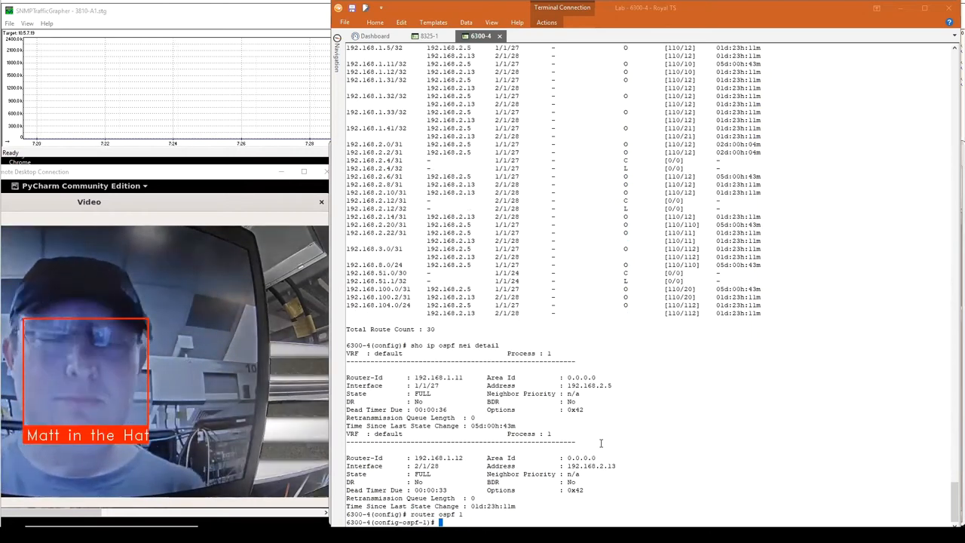
type("passive-interface default")
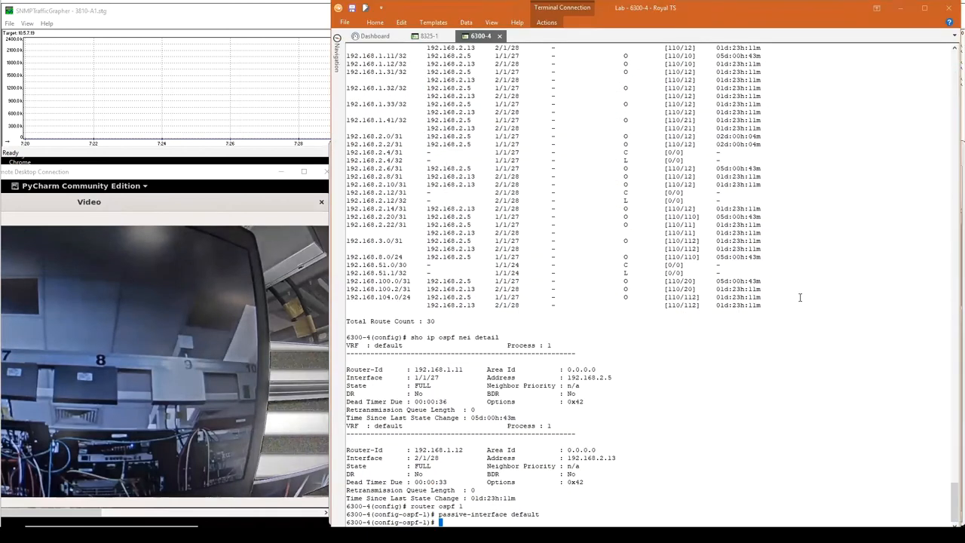
type("no passive-interface default")
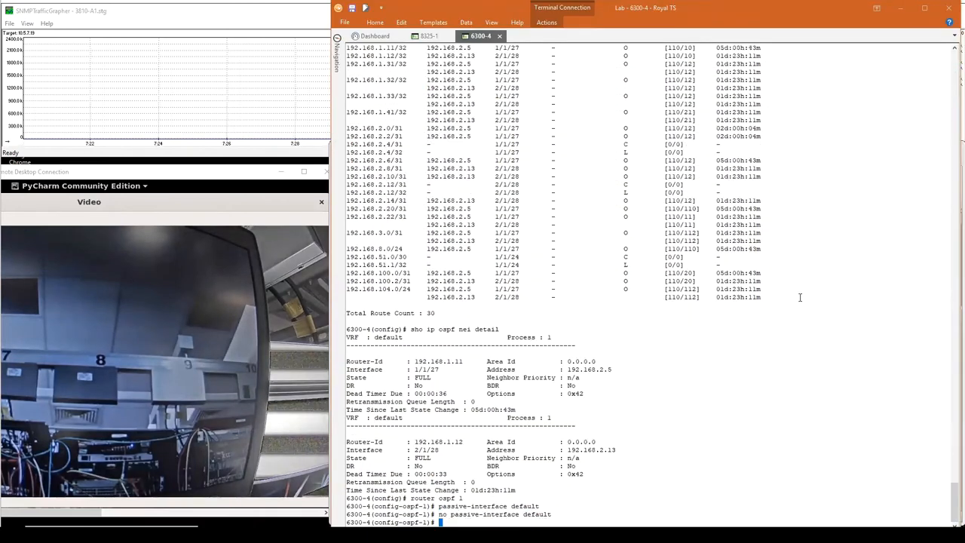
type("end")
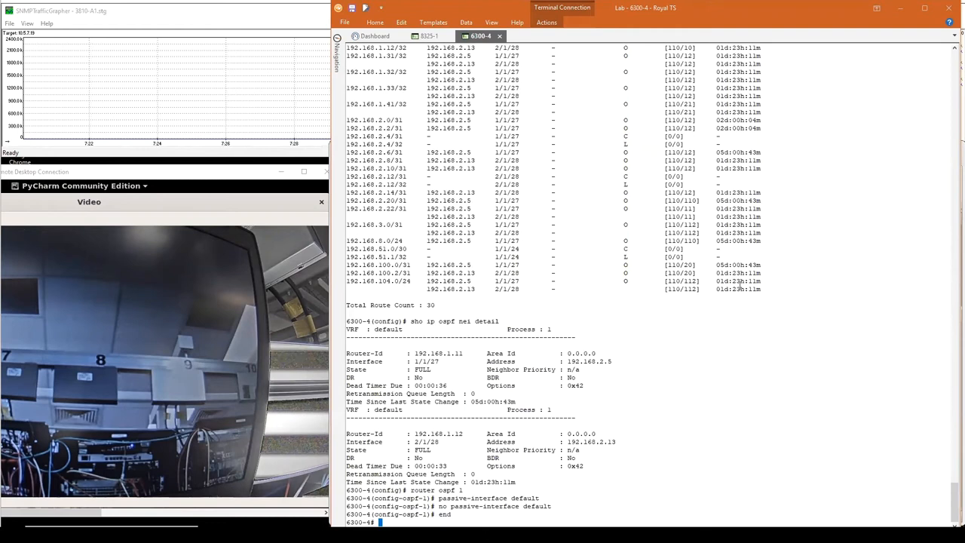
mouse_move(519, 229)
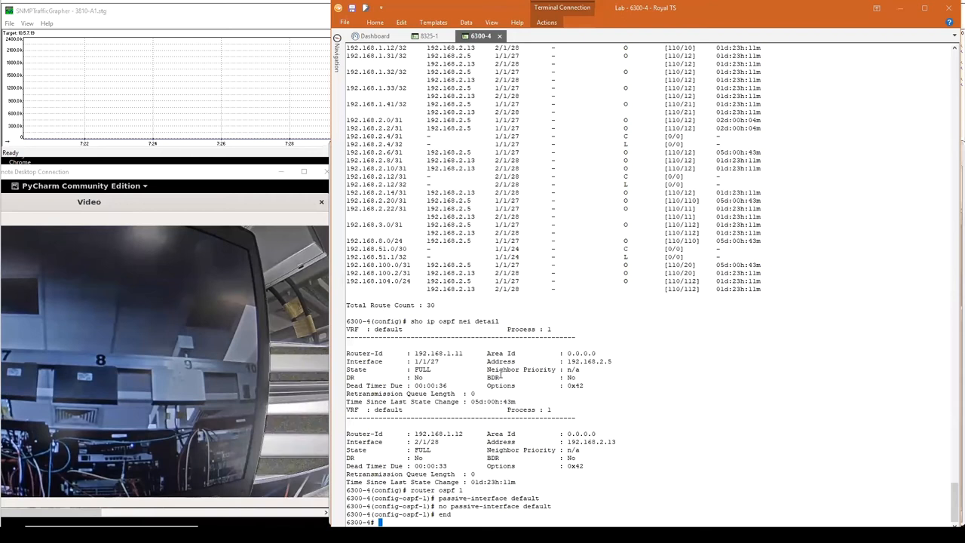
End configuration again and re-enter the router ospf 1 context
type("end")
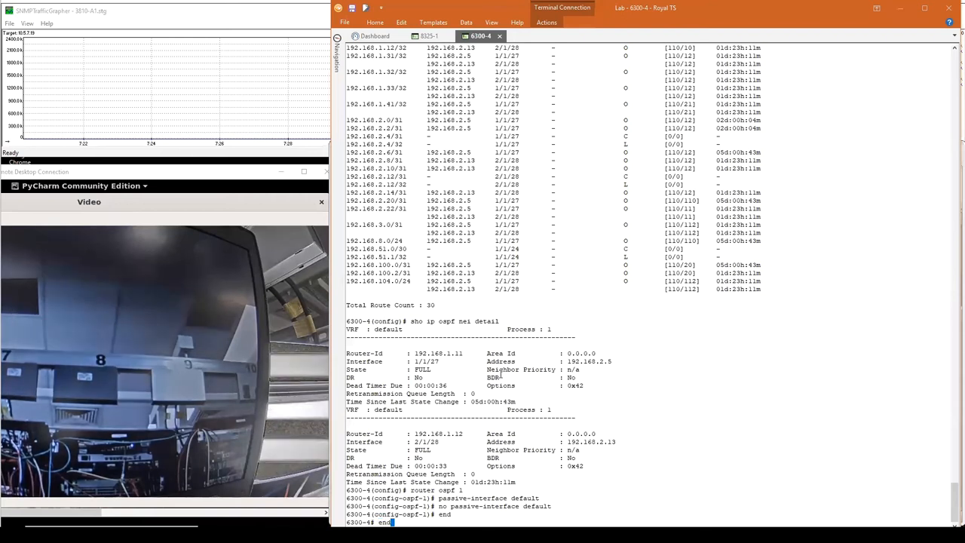
type("router ospf 1")
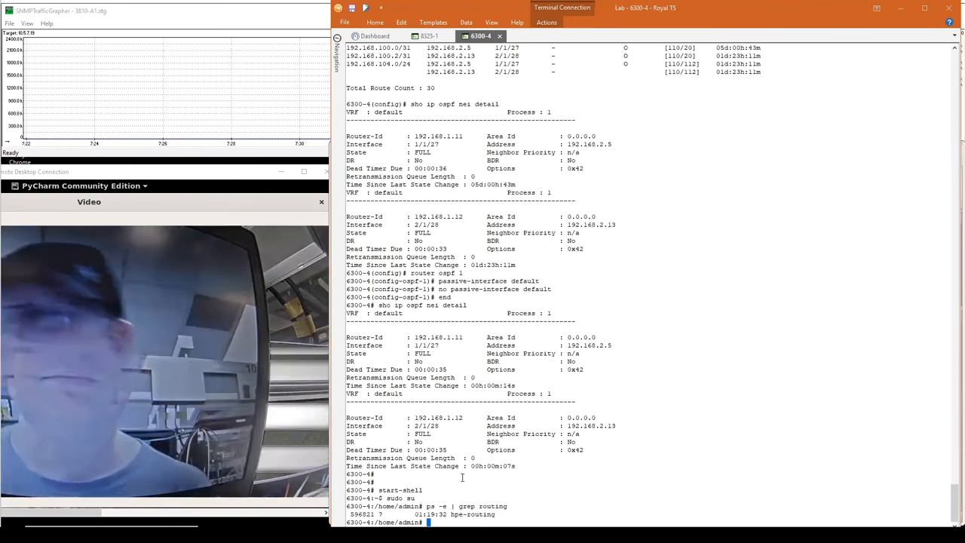
Kill routing process 596821 with 'kill -9', then exit the root shell
type("kill -9")
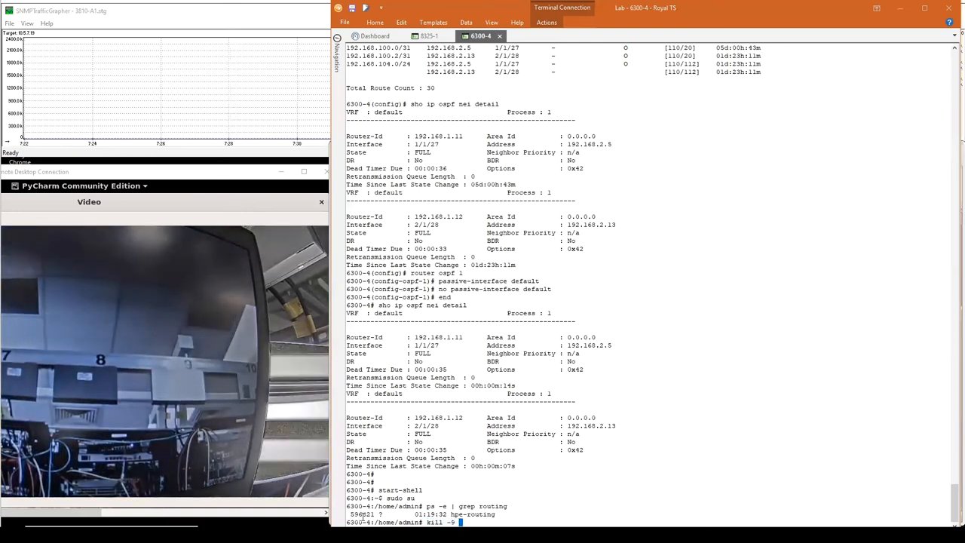
type("596821")
type("end")
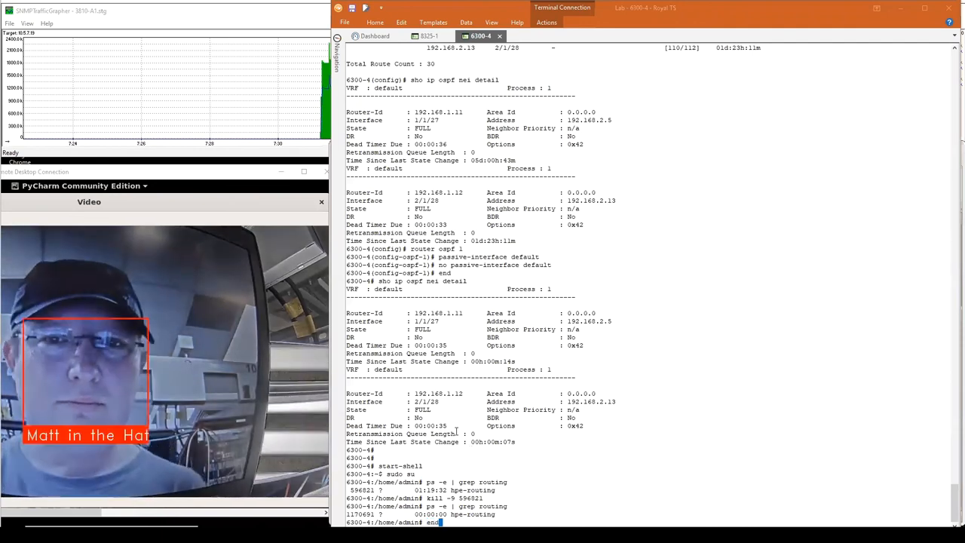
type("ex")
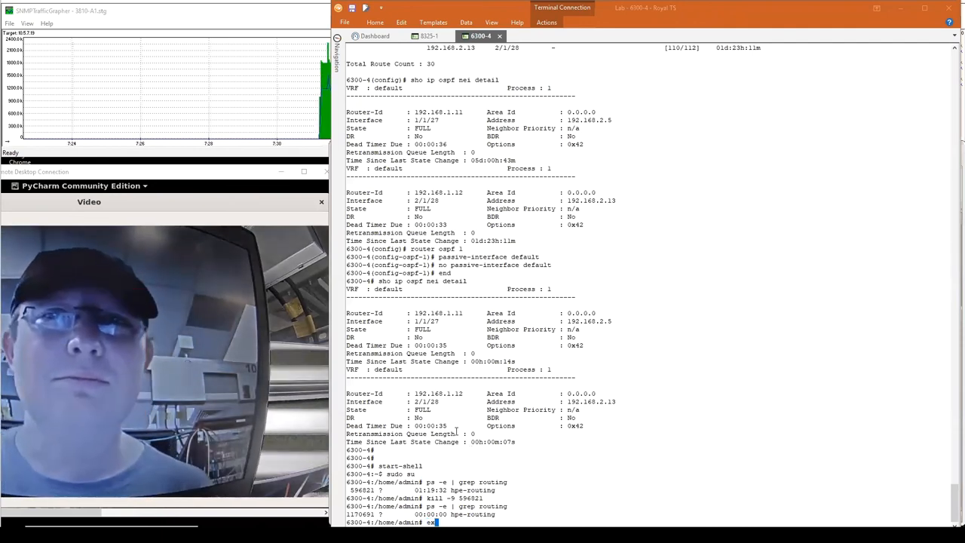